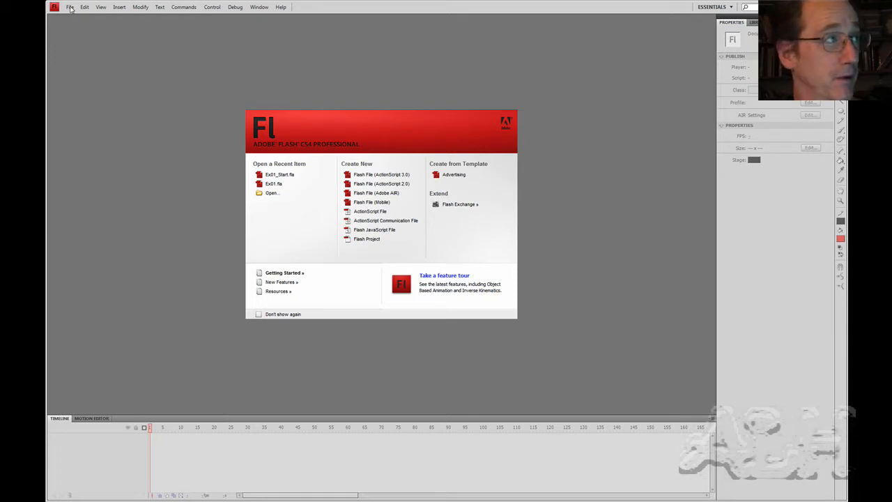
- Open the Ex01_Start.fla document from the File menu
click(70, 7)
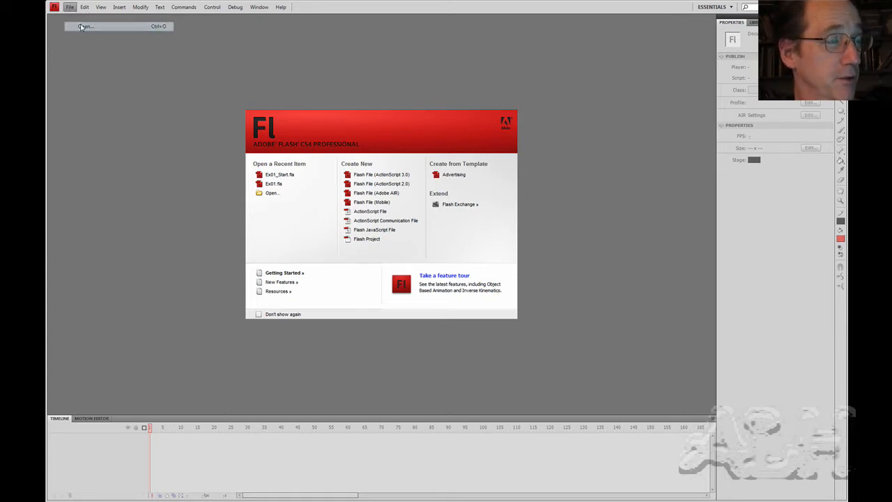
click(85, 26)
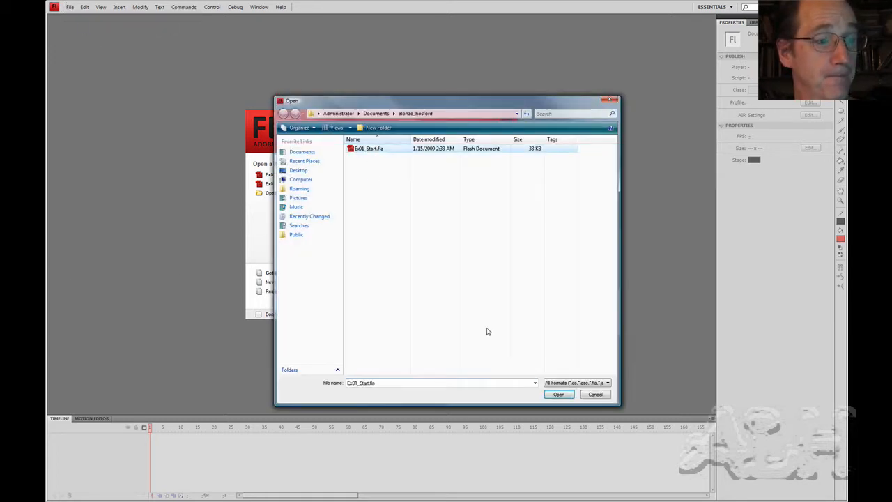
click(559, 394)
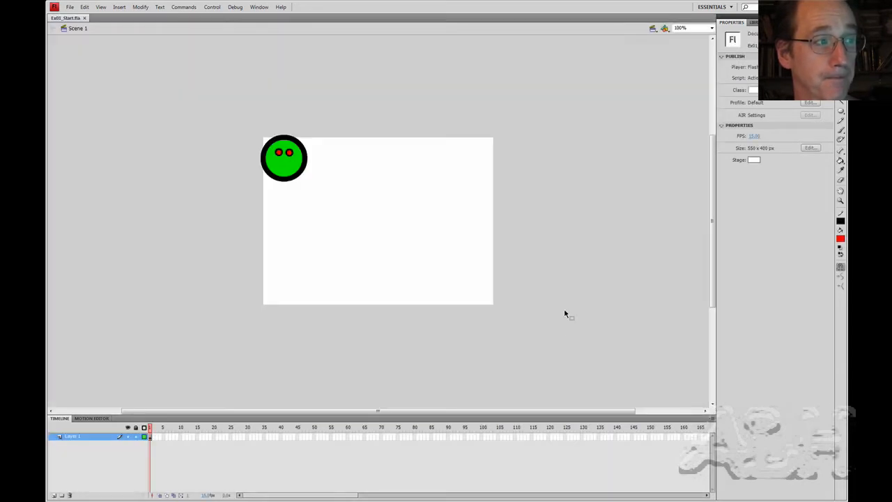
- Zoom the stage to 400% magnification
click(711, 28)
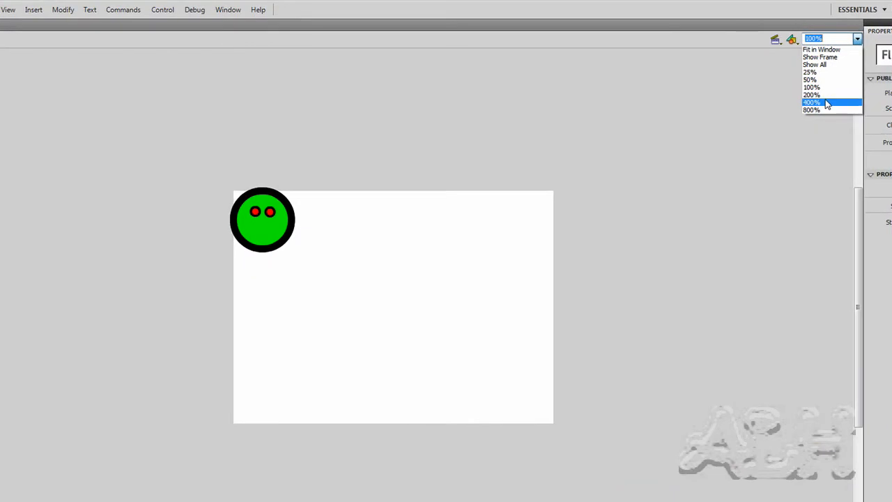
click(812, 102)
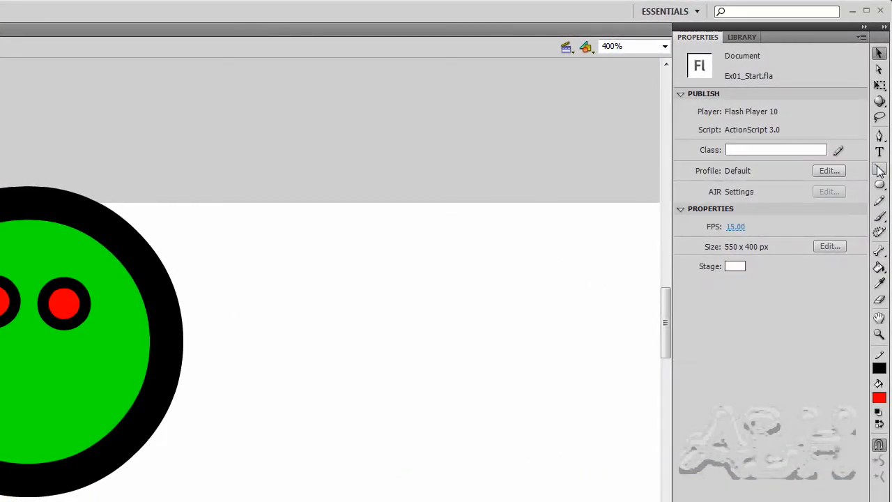
mouse_move(879, 170)
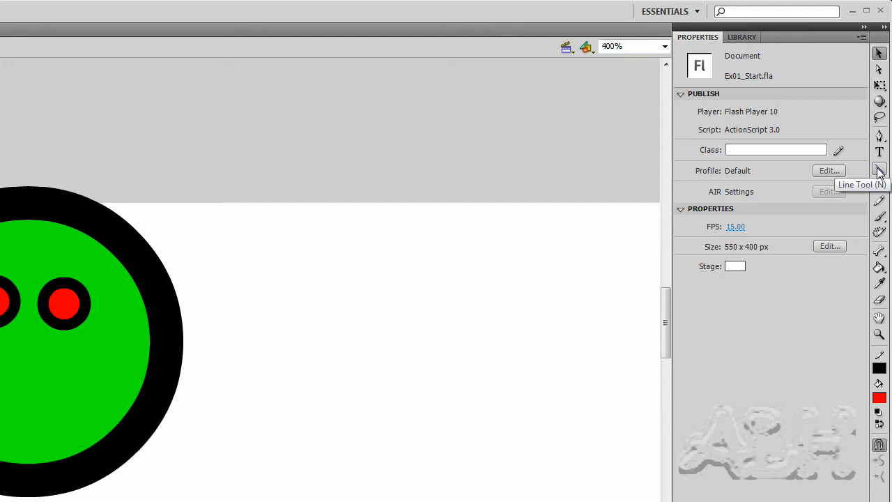
mouse_move(879, 201)
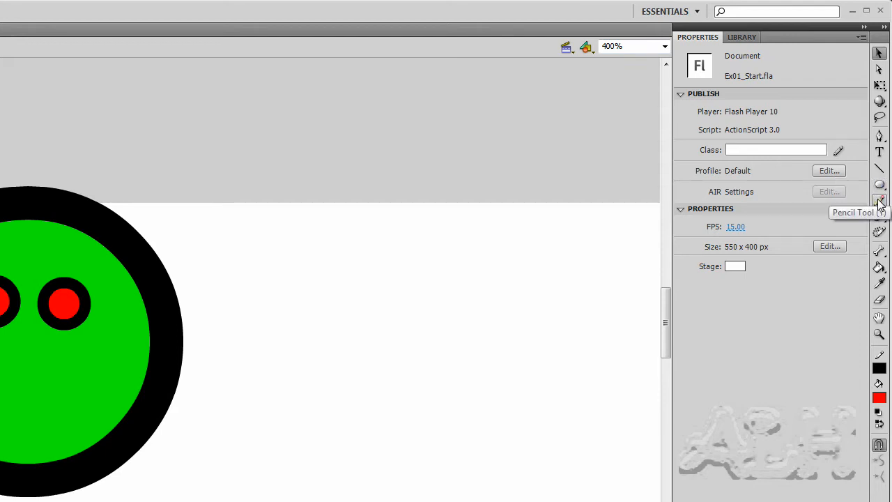
mouse_move(880, 169)
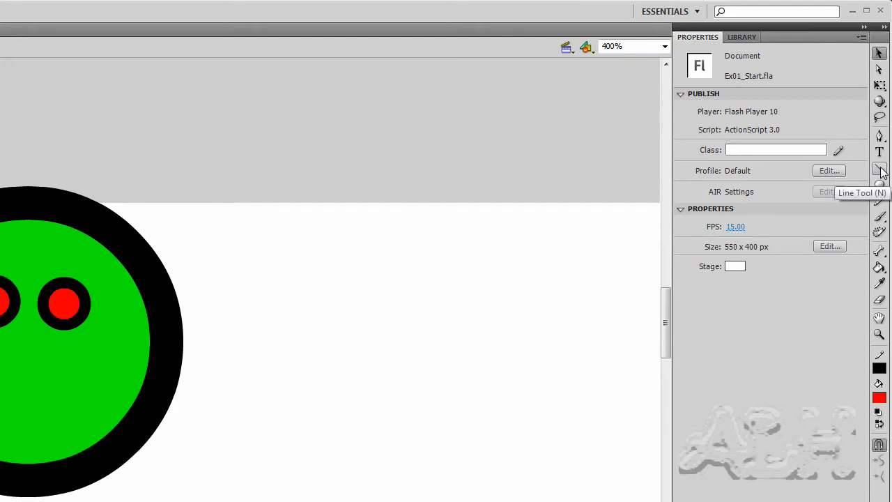
- Draw three straight practice lines with the Line tool: horizontal, angled and diagonal
click(879, 167)
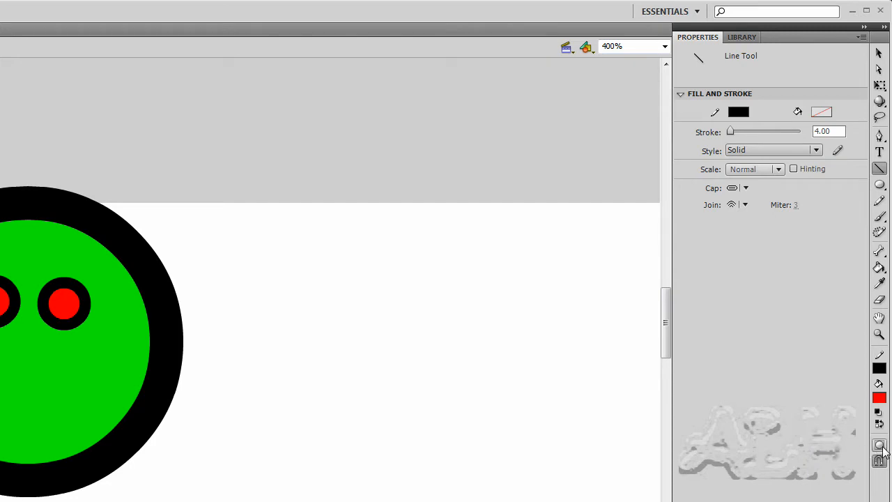
mouse_move(879, 459)
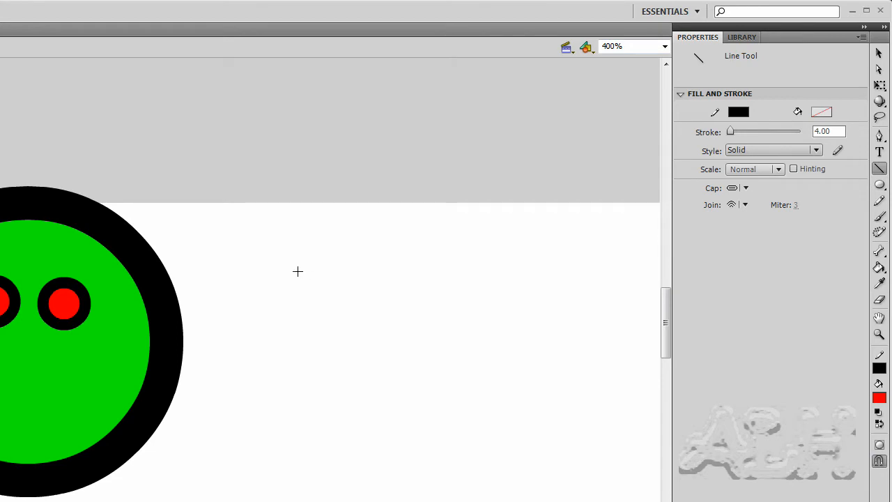
drag(298, 271, 435, 270)
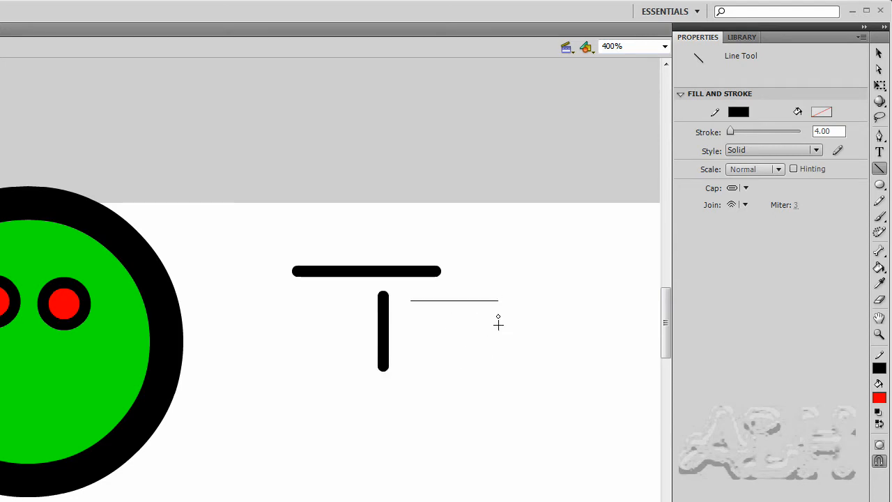
drag(412, 300, 477, 373)
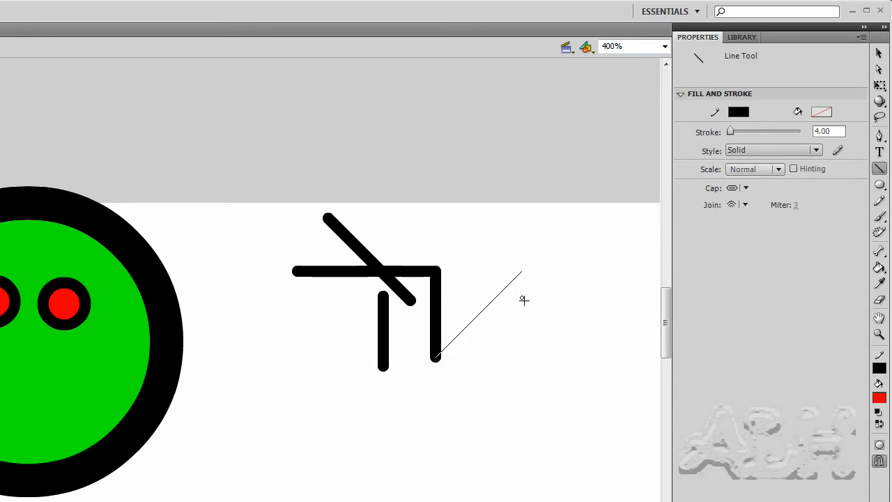
drag(435, 359, 530, 265)
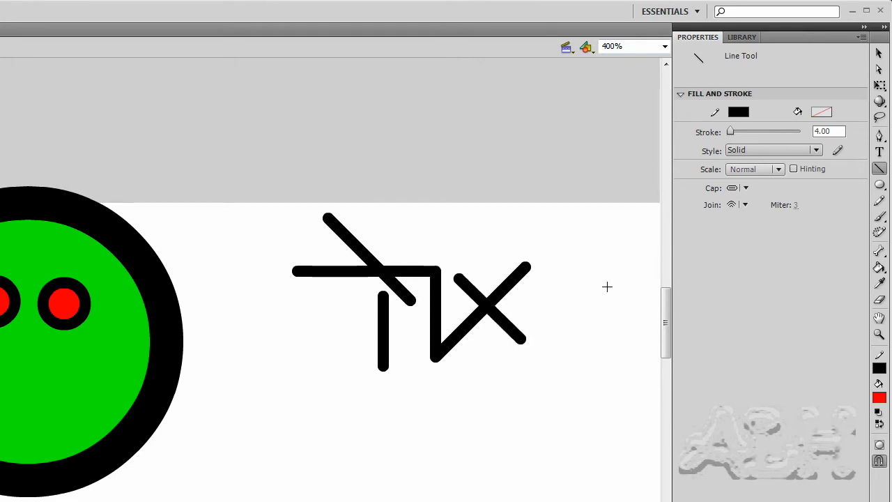
mouse_move(551, 243)
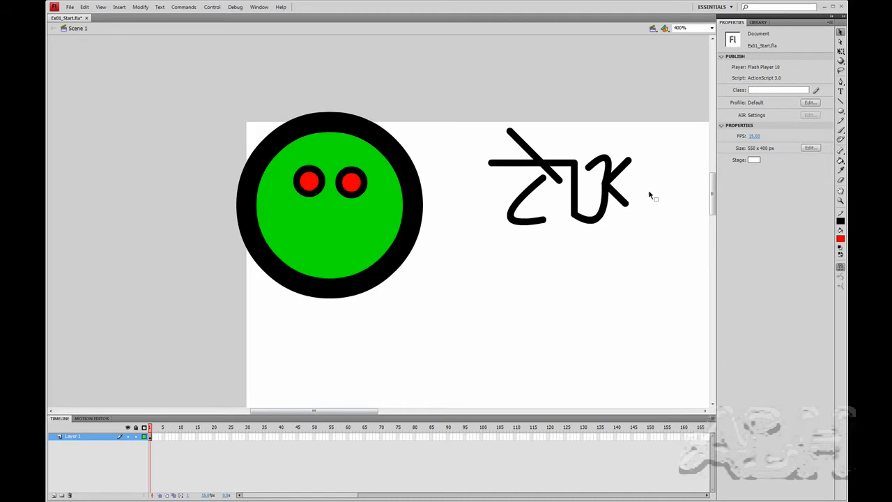
mouse_move(631, 171)
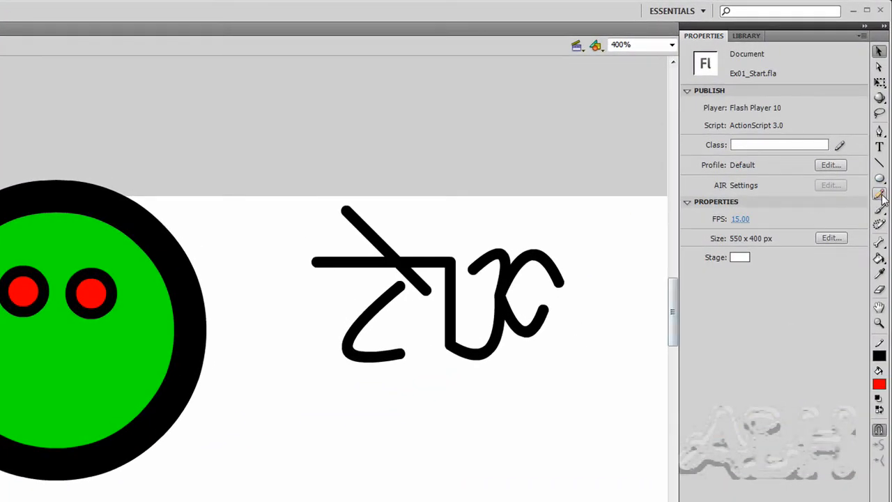
- Select the Pencil tool, show its drawing mode options, and enter the value 400
click(879, 195)
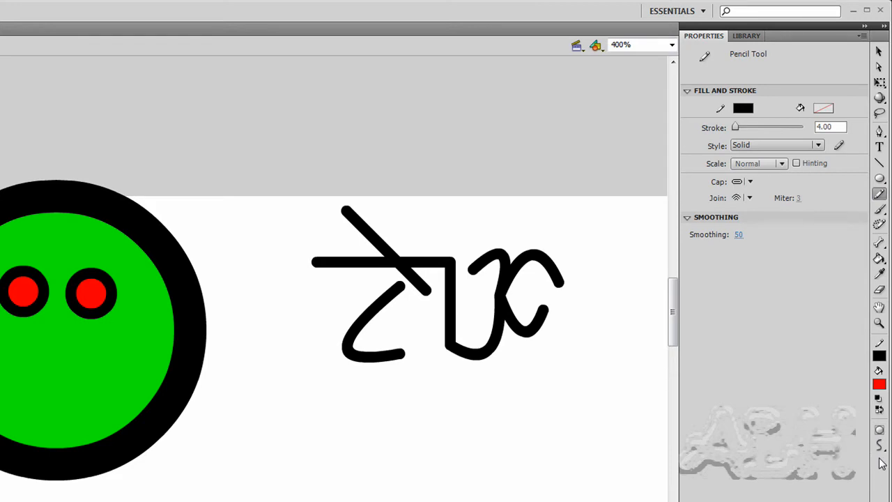
mouse_move(880, 447)
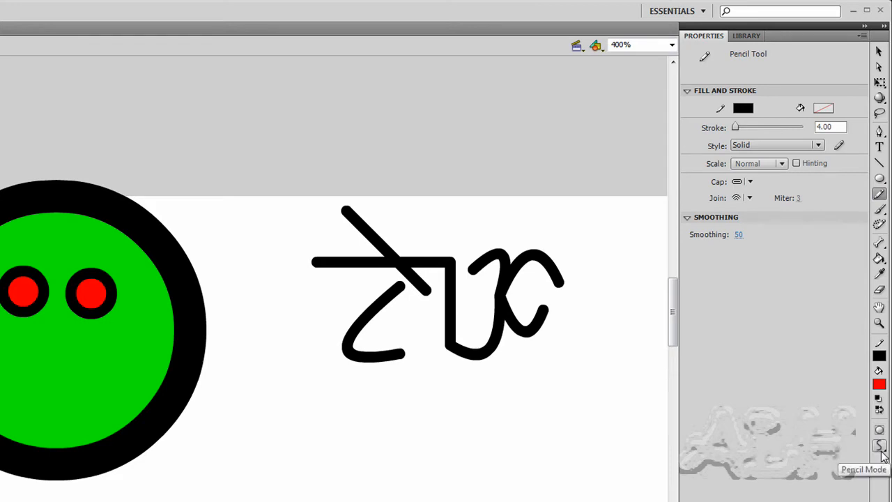
click(879, 446)
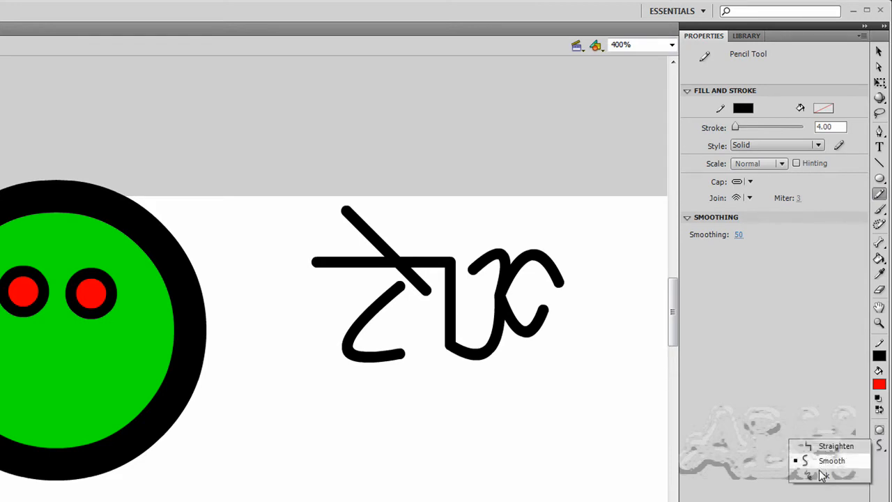
mouse_move(819, 451)
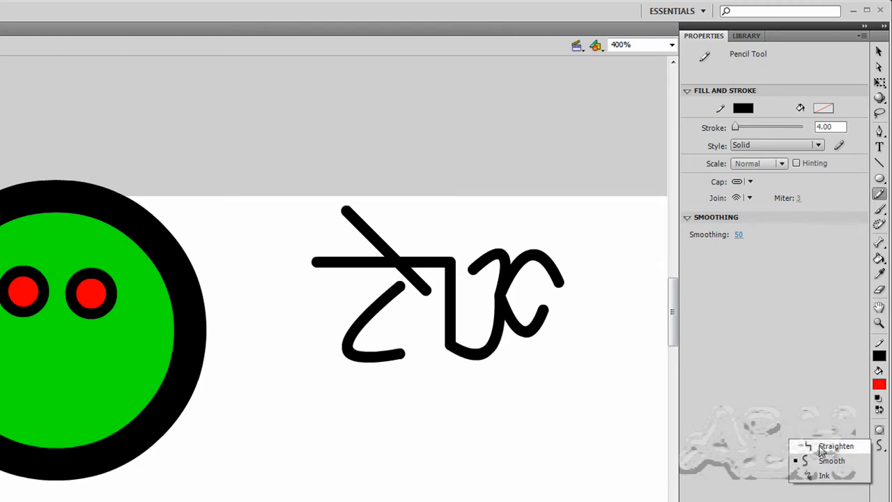
mouse_move(825, 475)
text(200)
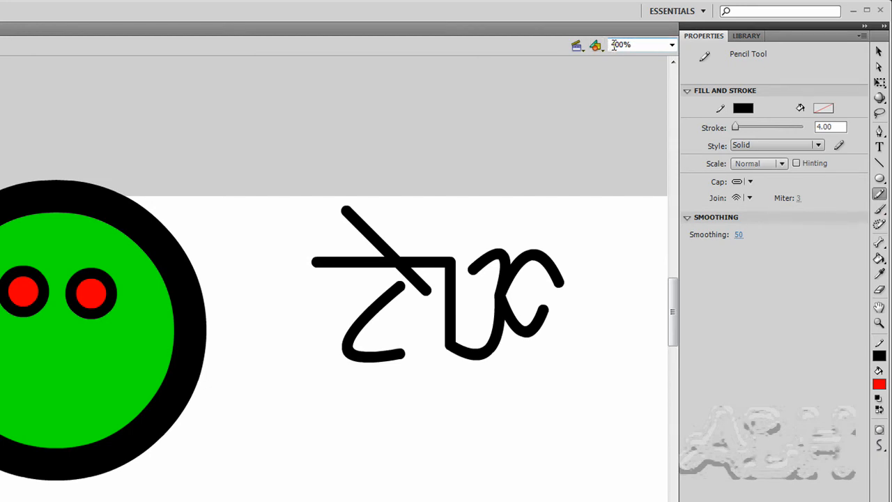
text(400)
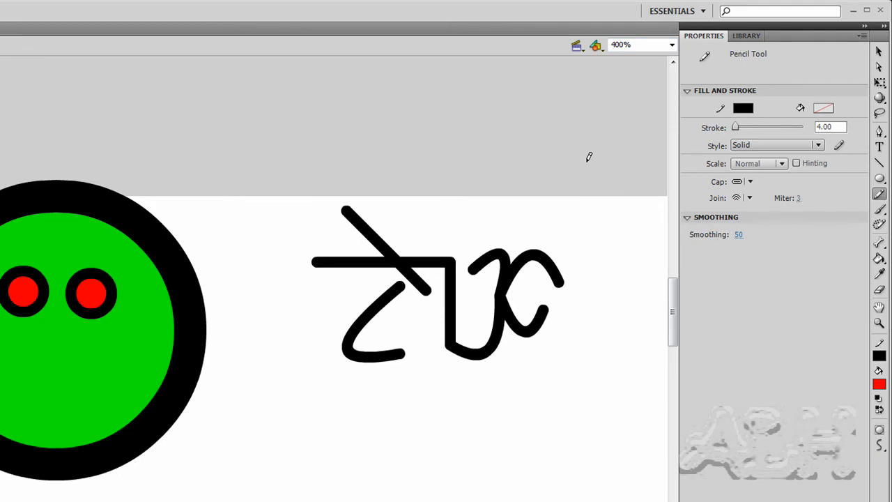
mouse_move(619, 188)
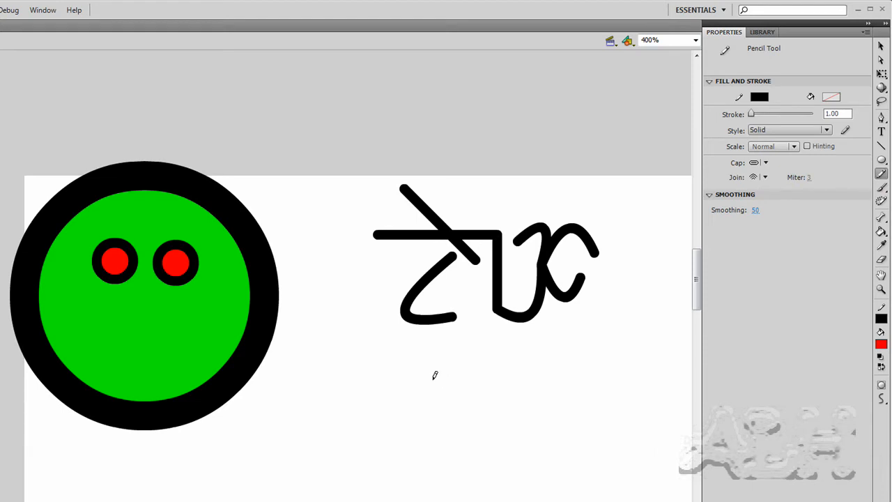
- Set Pencil mode to Smooth and draw two thin practice strokes below the thick lines
click(882, 399)
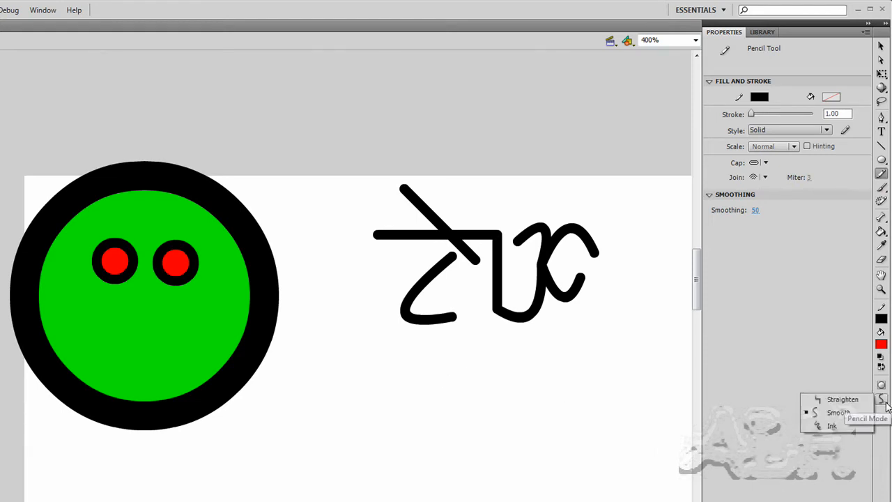
mouse_move(401, 365)
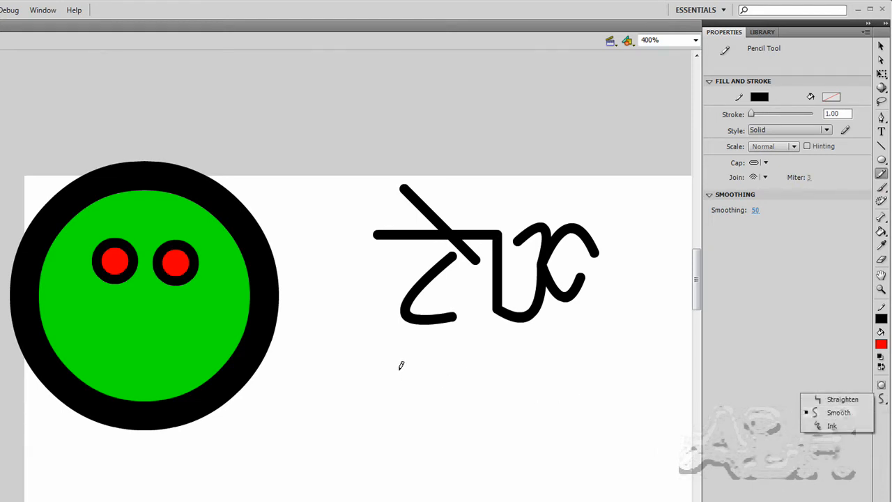
drag(401, 366, 443, 384)
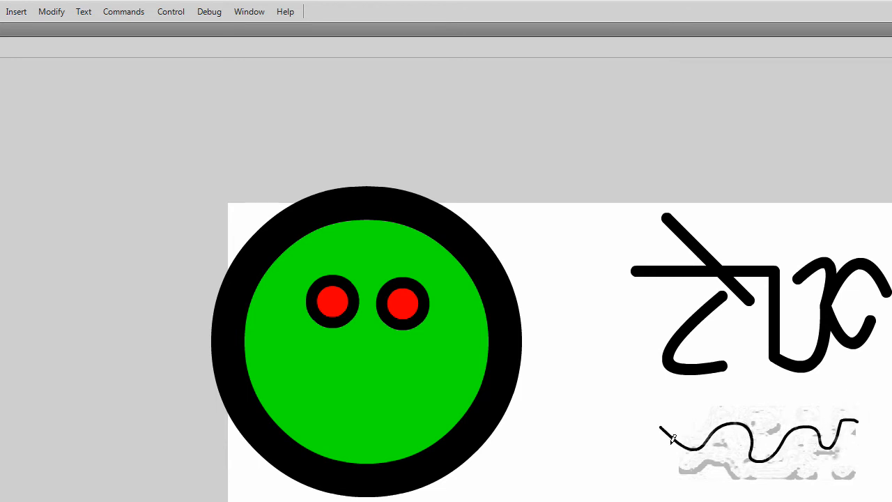
mouse_move(822, 428)
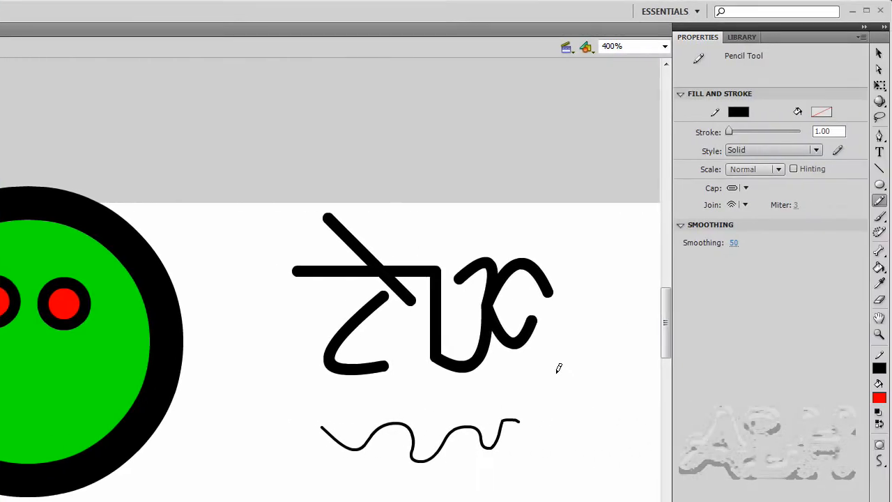
drag(562, 366, 586, 408)
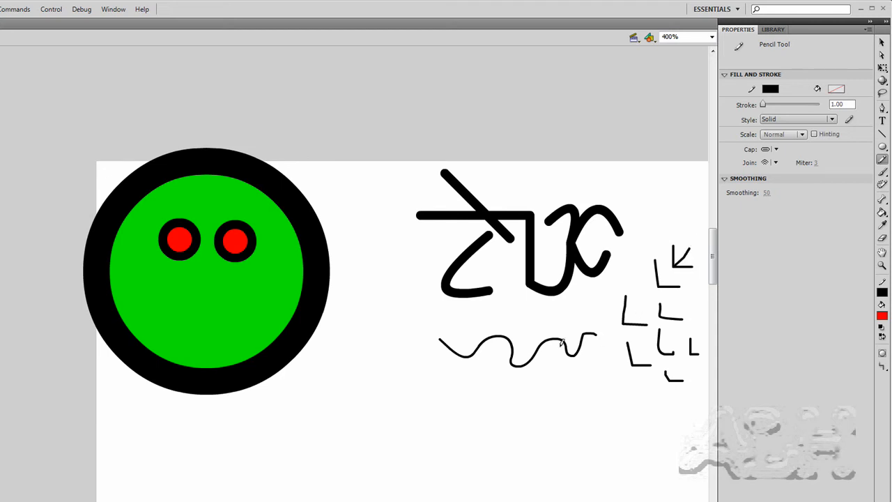
- Draw a squared-off stepped pencil line above the wavy line
drag(456, 331, 499, 324)
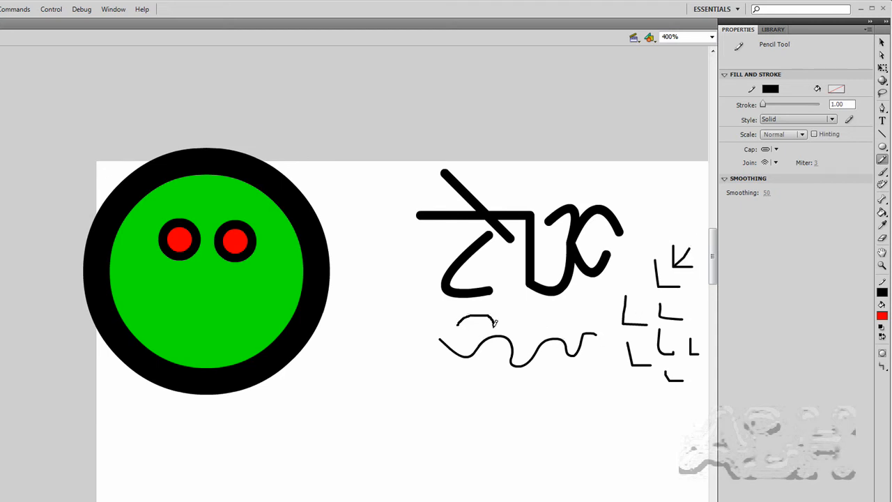
drag(488, 328, 571, 317)
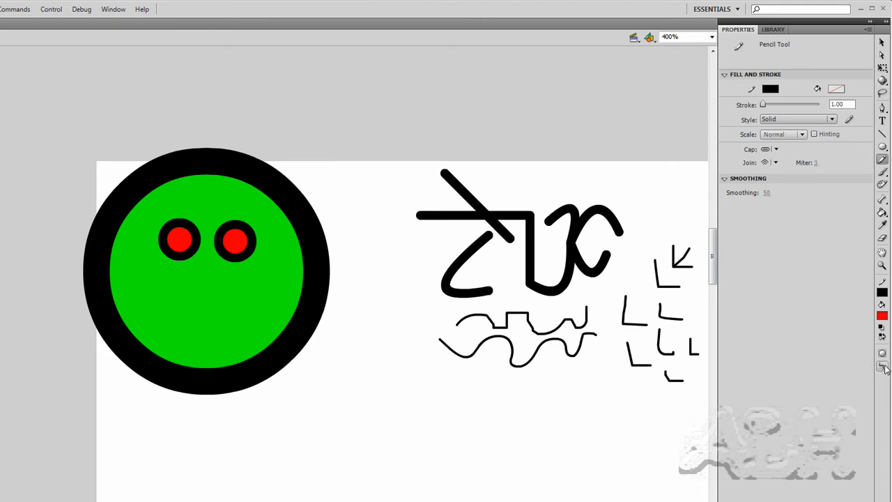
- Change the Pencil mode, then switch to the Selection tool
click(883, 368)
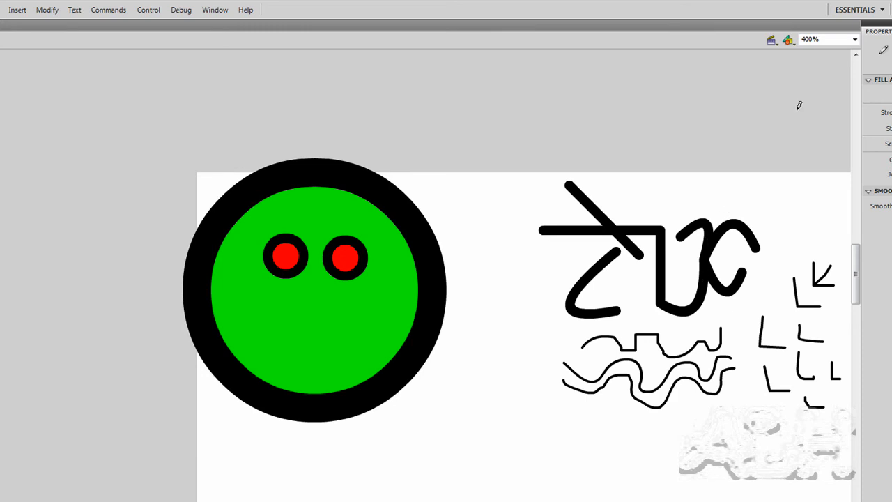
click(854, 39)
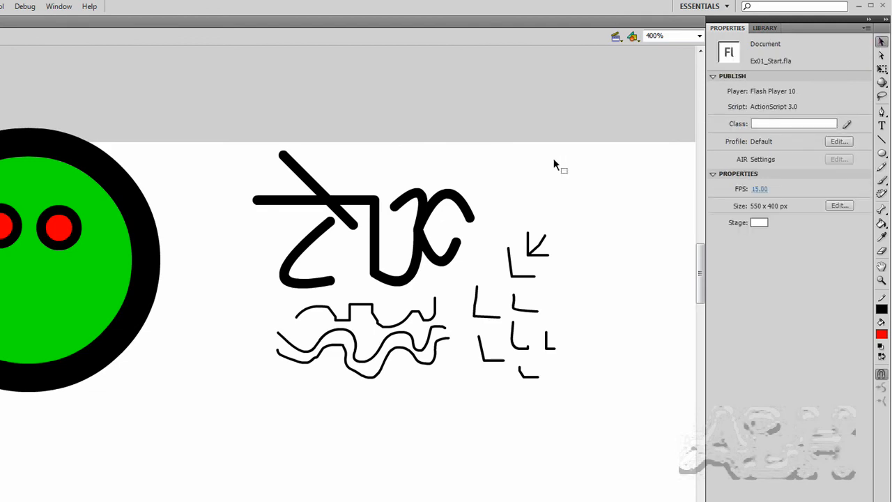
mouse_move(255, 84)
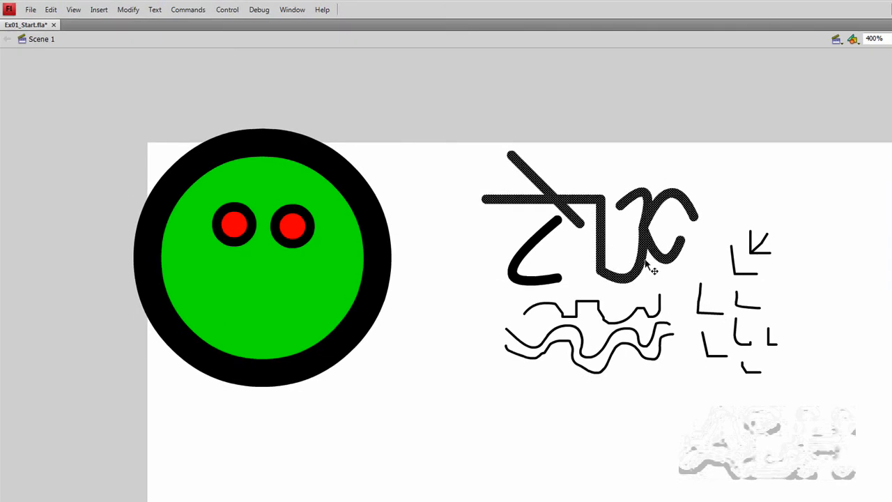
mouse_move(683, 255)
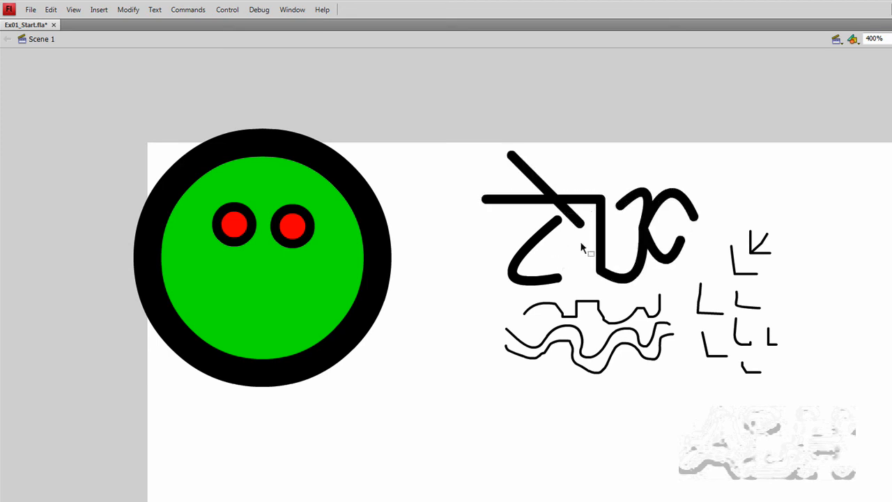
mouse_move(481, 151)
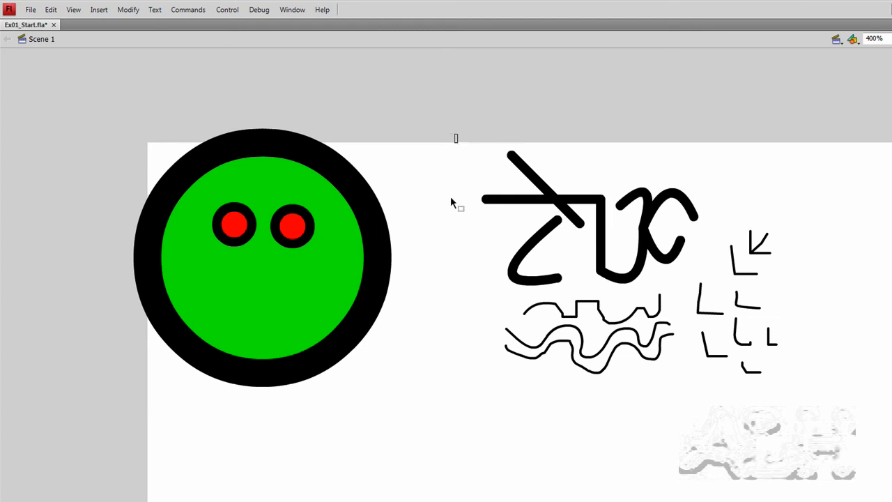
- Marquee-select all the practice strokes beside the face
drag(457, 137, 840, 418)
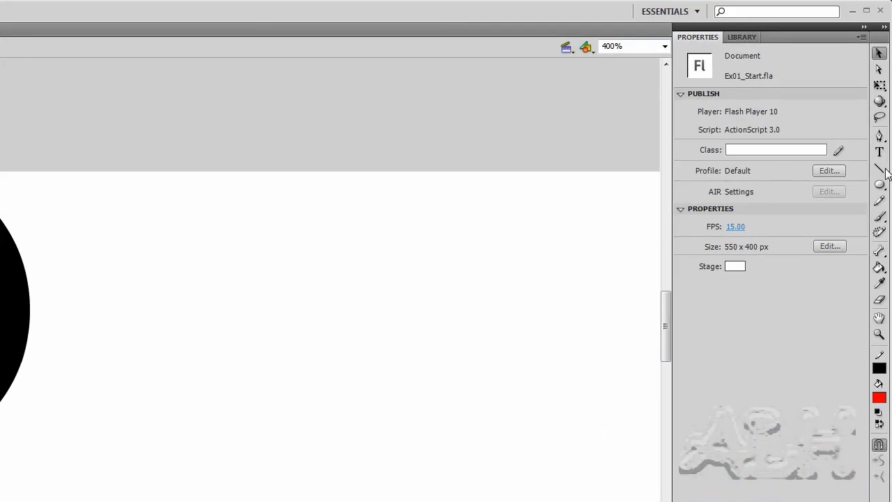
- Choose the Line tool with a 4.00 stroke weight
click(880, 167)
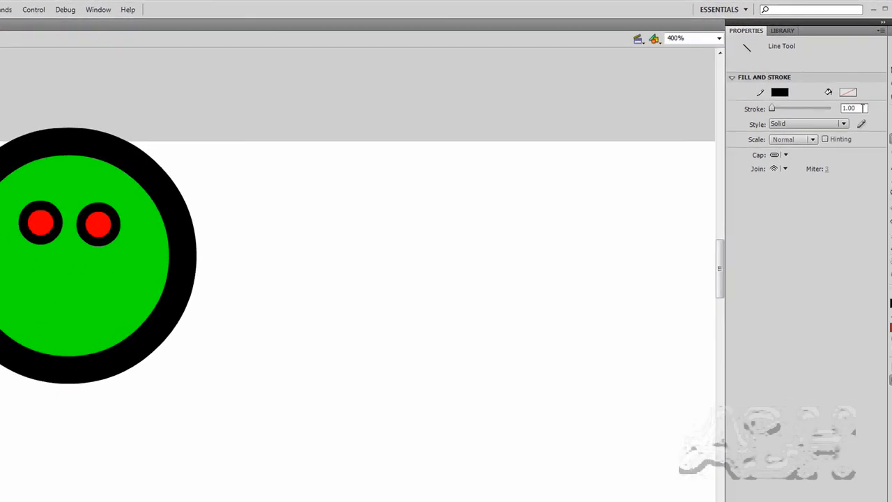
text(4.00)
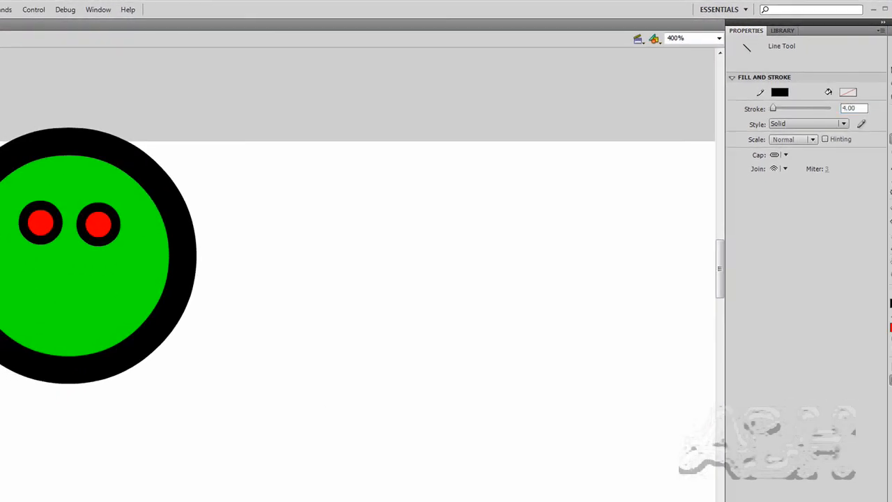
mouse_move(38, 286)
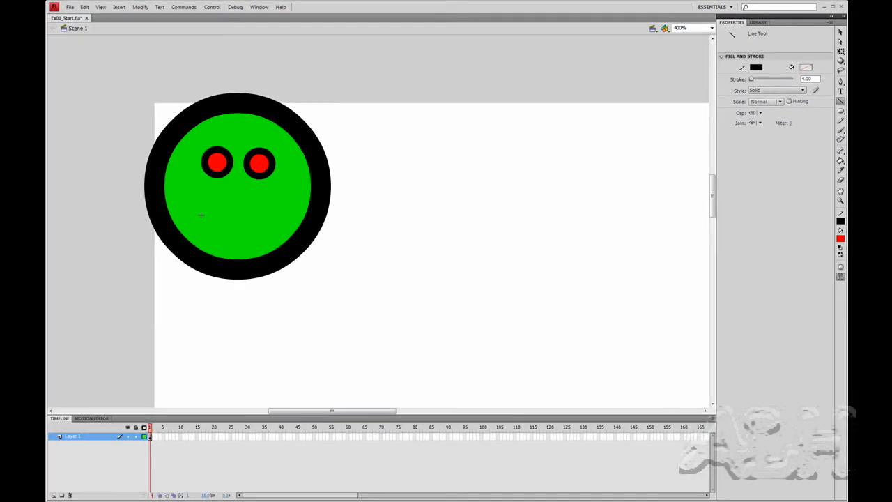
- Draw the first straight segment of the smile below the eyes
drag(201, 216, 246, 216)
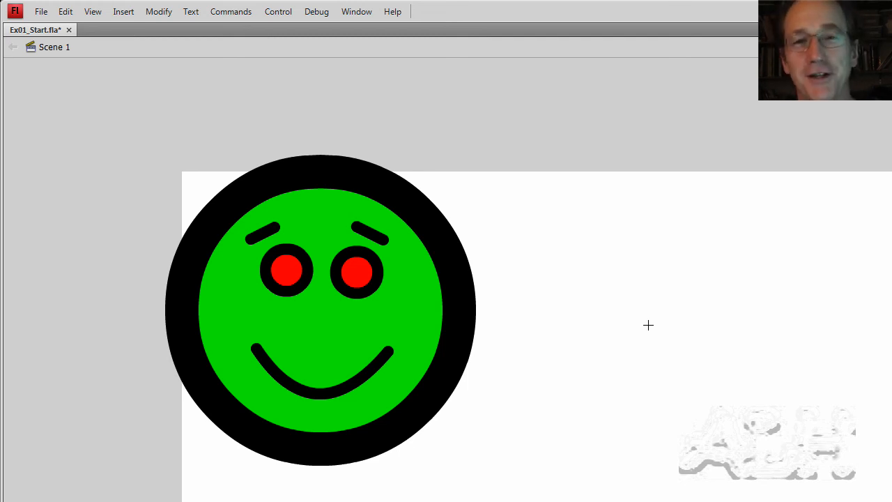
mouse_move(389, 388)
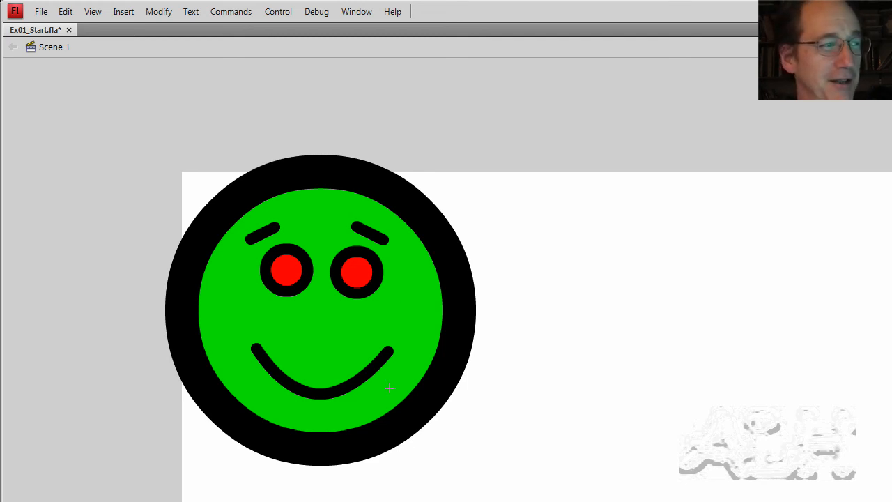
mouse_move(318, 339)
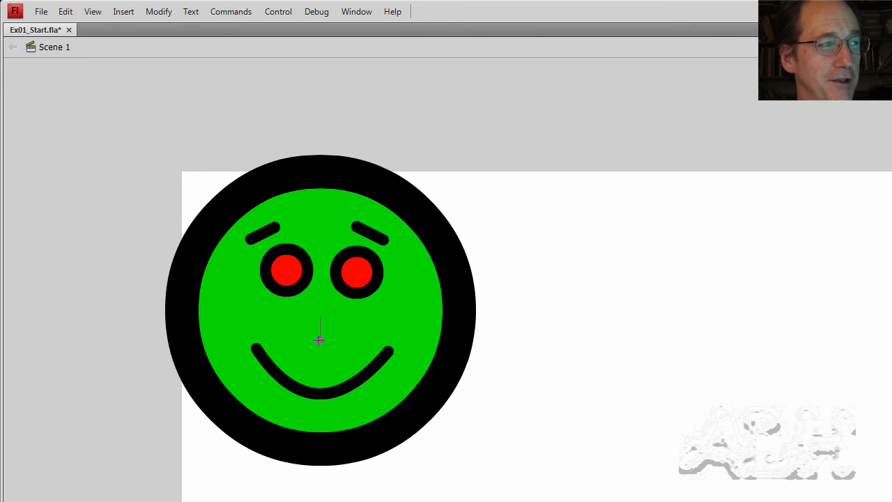